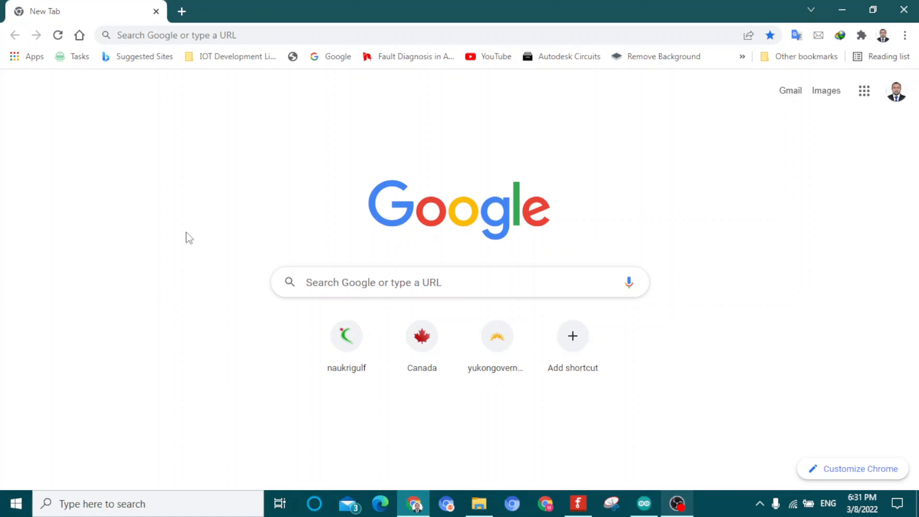
{"action": "mouse_move", "coordinate": [650, 380]}
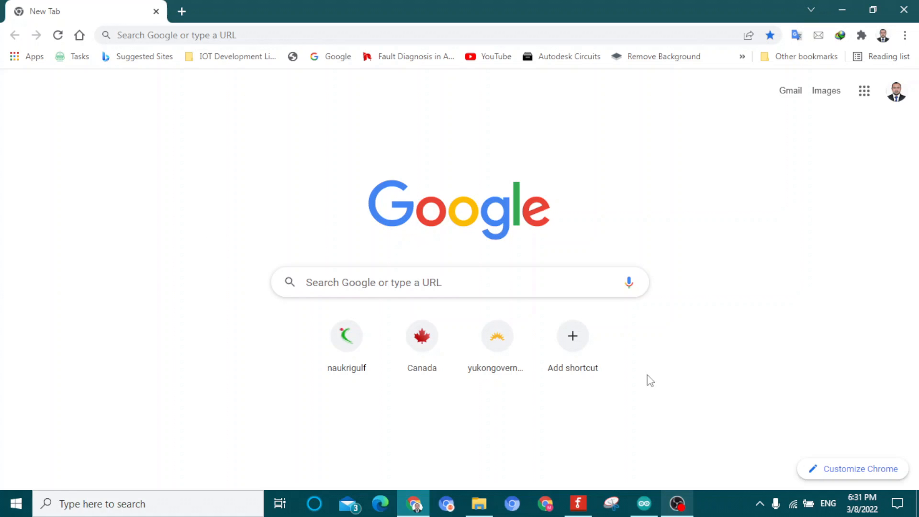
{"action": "mouse_move", "coordinate": [716, 433]}
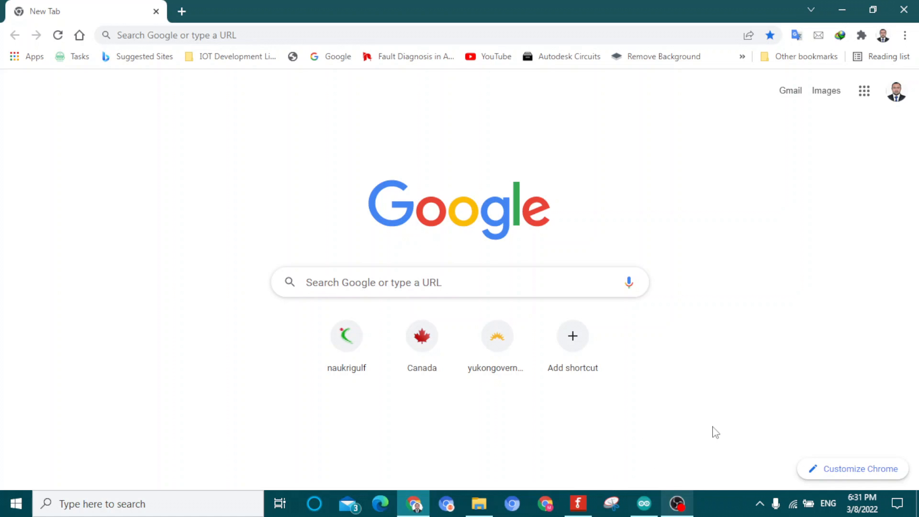
Review the dht11 sketch's placeholder Wi-Fi credentials, port-80 web server and DHTPin 5
{"action": "left_click", "coordinate": [578, 504]}
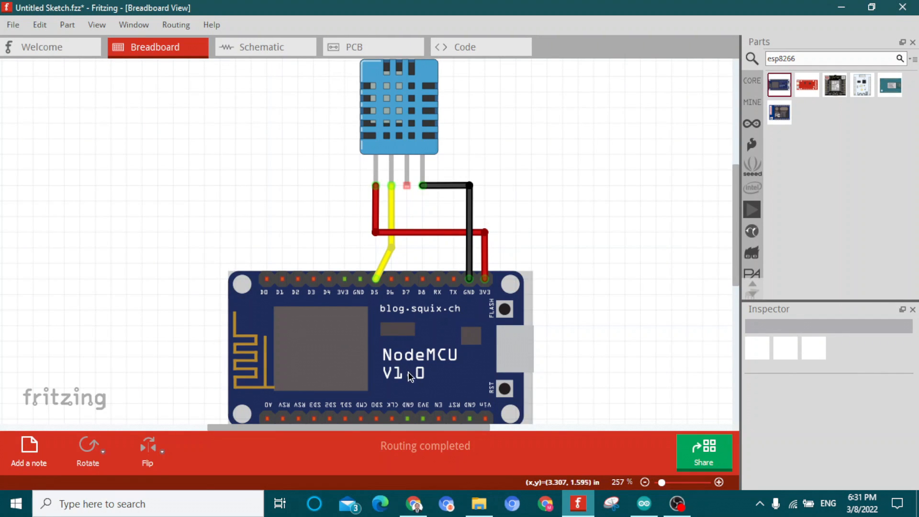
{"action": "mouse_move", "coordinate": [401, 367]}
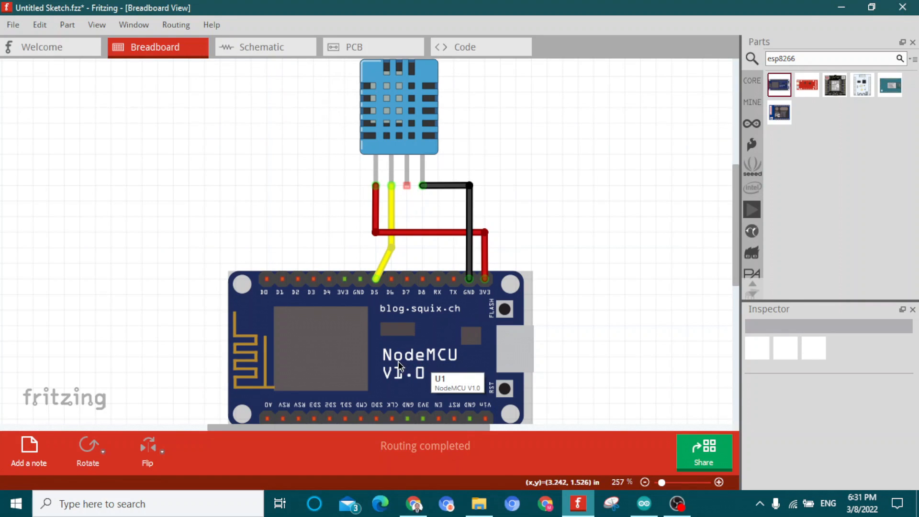
{"action": "mouse_move", "coordinate": [408, 137]}
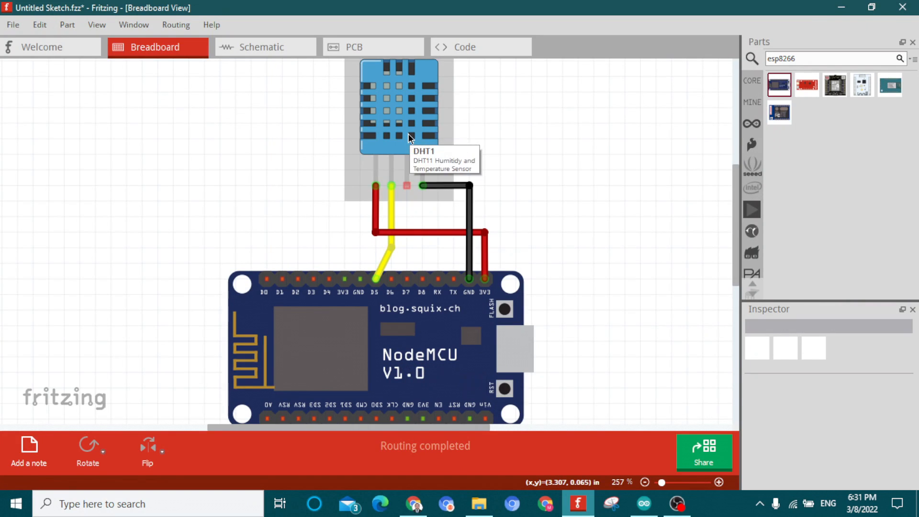
{"action": "left_click", "coordinate": [399, 105]}
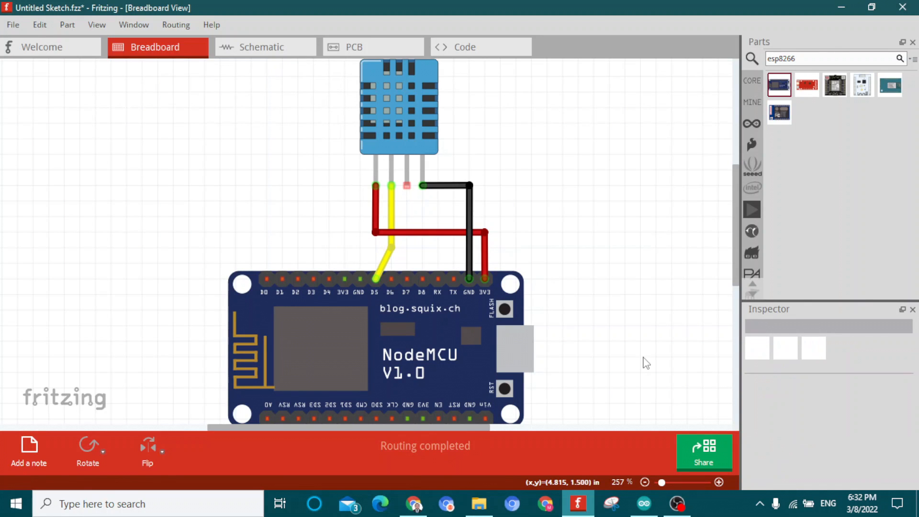
{"action": "left_click", "coordinate": [643, 503]}
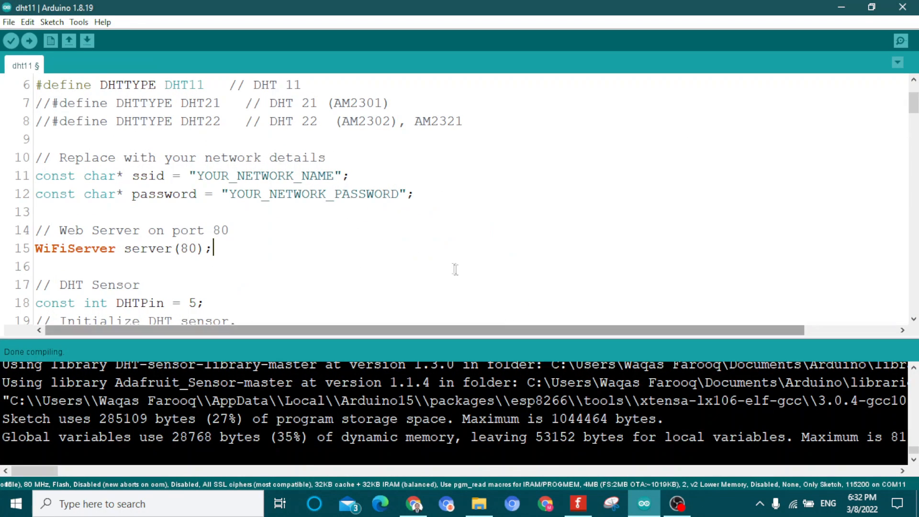
{"action": "scroll", "scroll_direction": "up", "scroll_amount": 3}
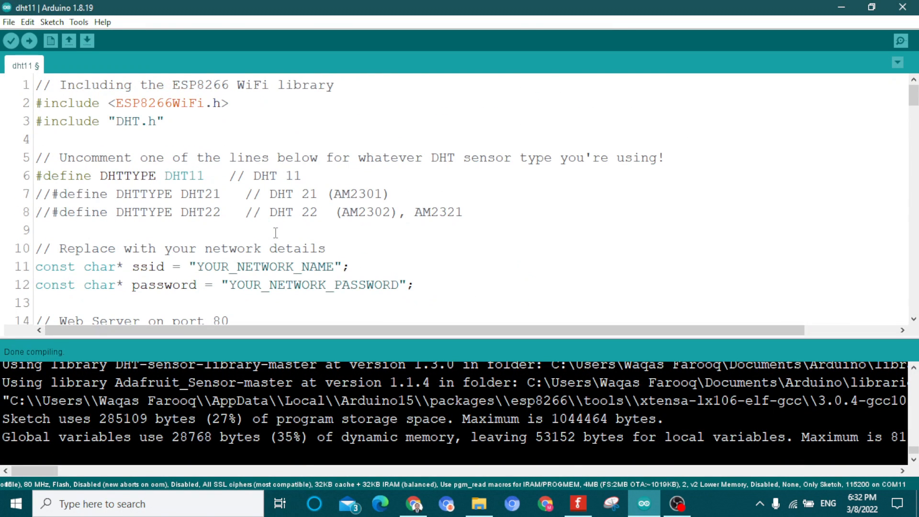
{"action": "scroll", "scroll_direction": "down", "scroll_amount": 3}
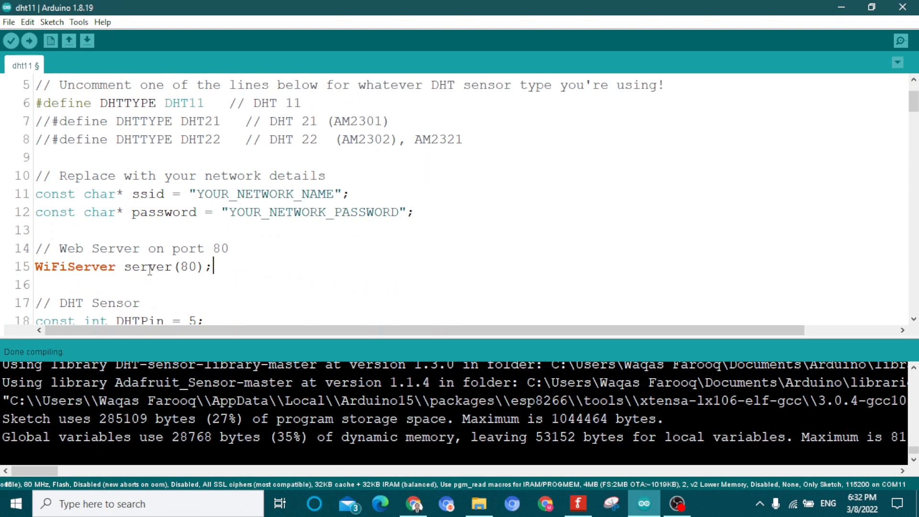
{"action": "scroll", "scroll_direction": "up", "scroll_amount": 3}
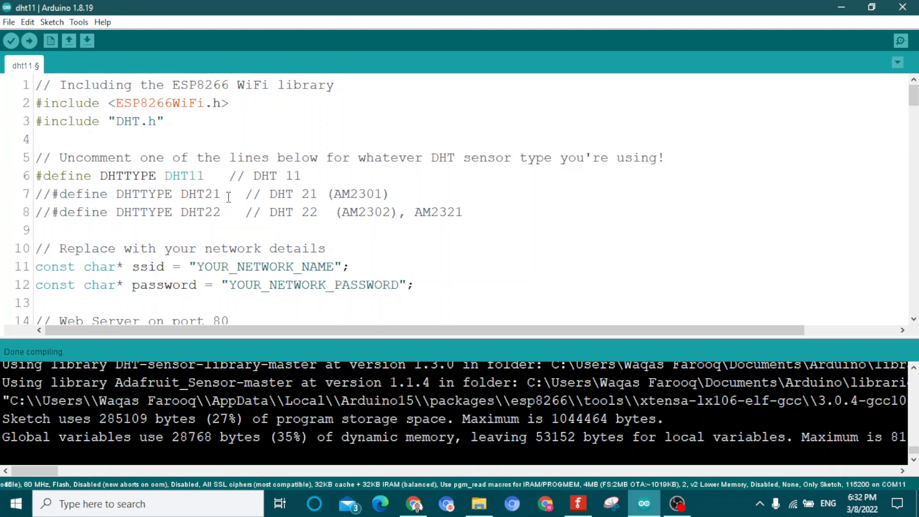
{"action": "mouse_move", "coordinate": [317, 211]}
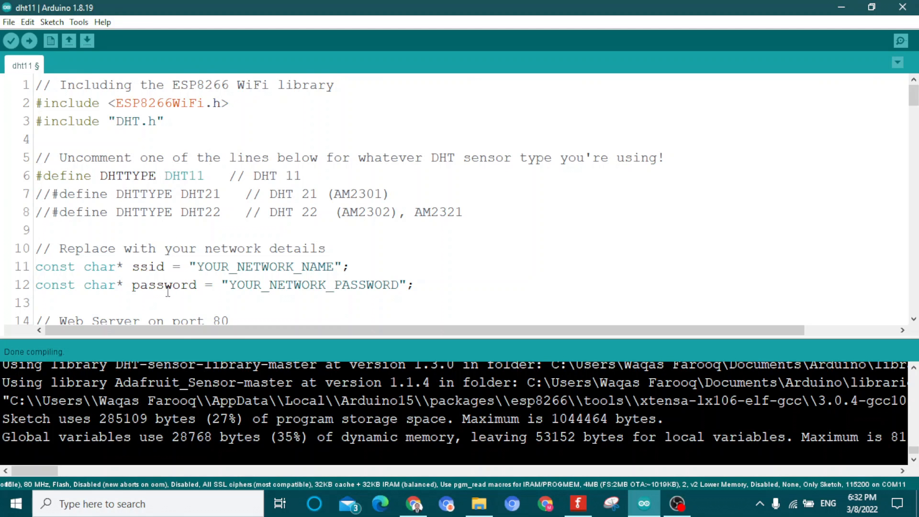
{"action": "mouse_move", "coordinate": [139, 262]}
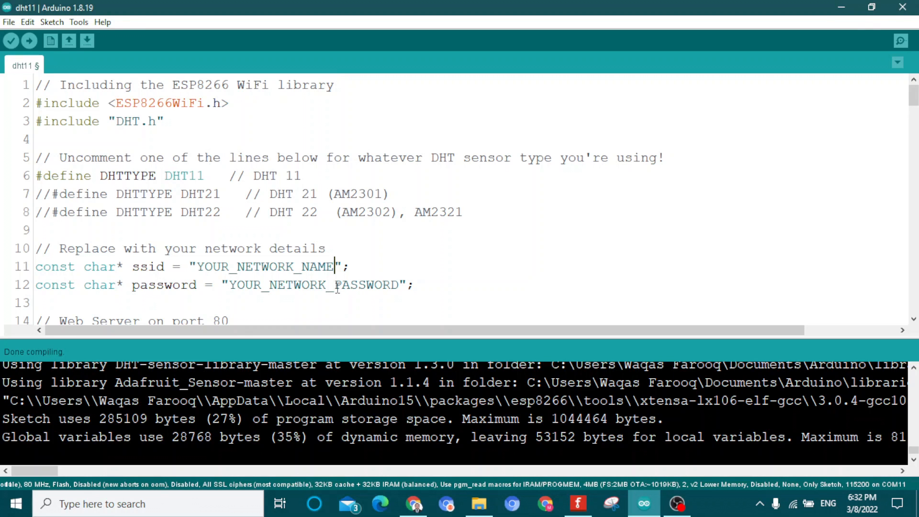
{"action": "scroll", "scroll_direction": "down", "scroll_amount": 3}
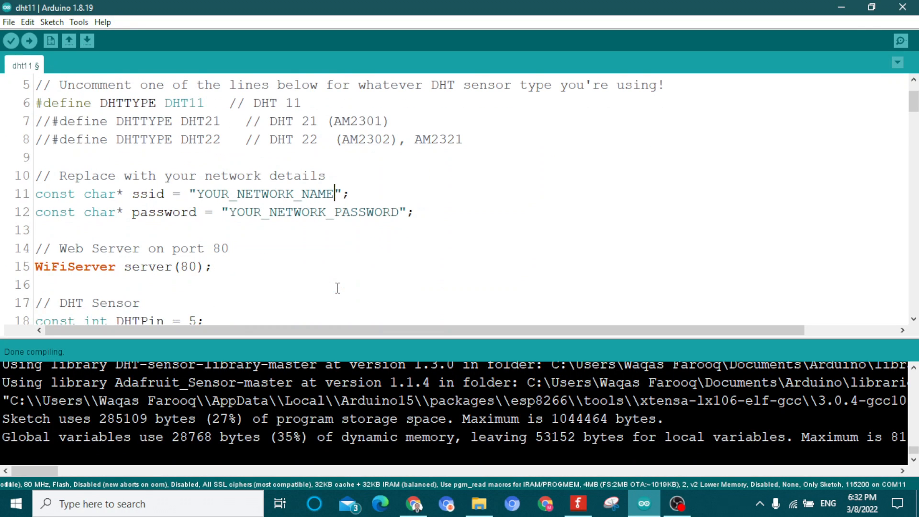
{"action": "scroll", "scroll_direction": "down", "scroll_amount": 3}
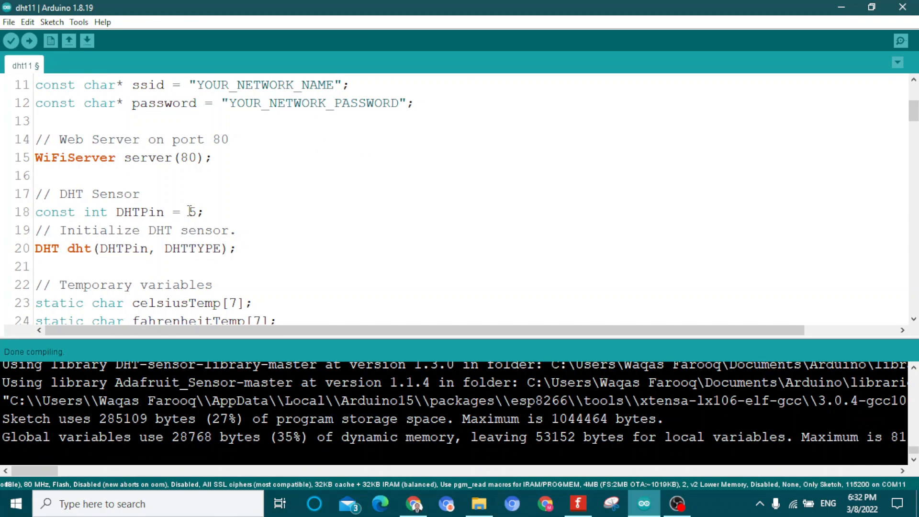
Change 'const int DHTPin = 5;' to use board pin D5
{"action": "type", "text": "D"}
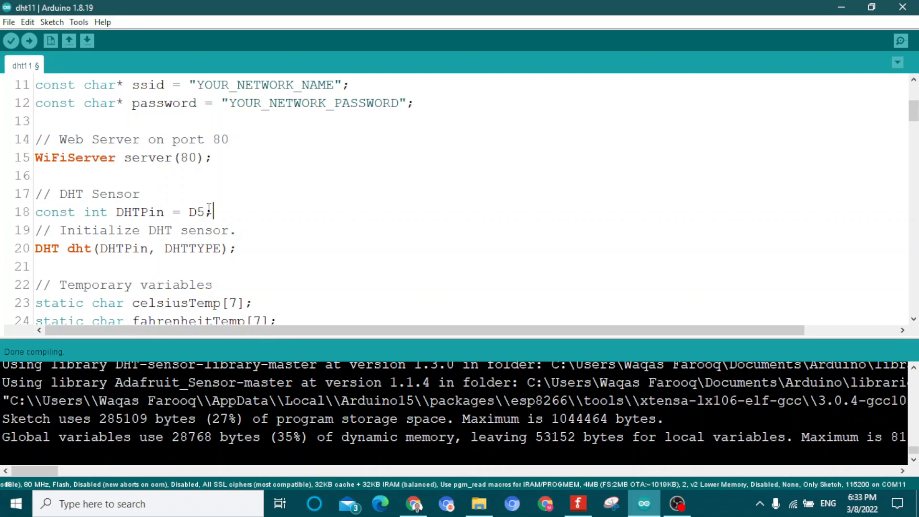
{"action": "mouse_move", "coordinate": [331, 234]}
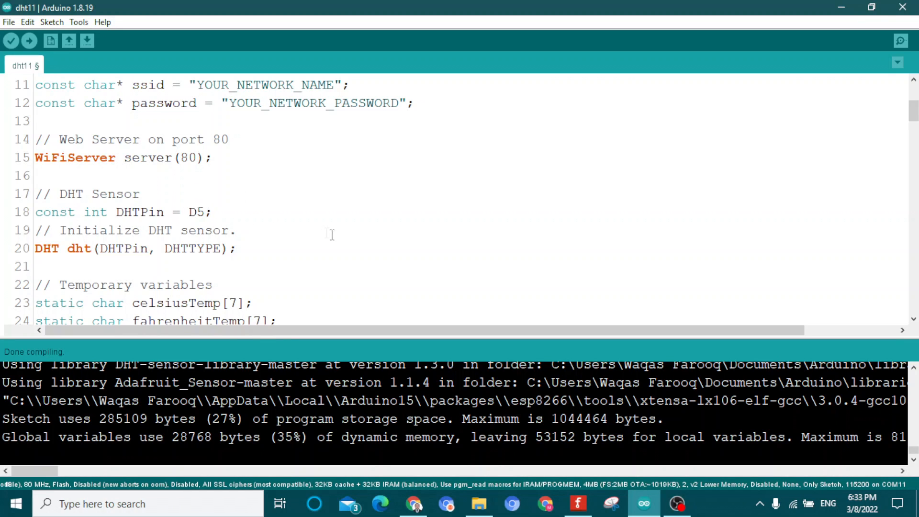
{"action": "scroll", "scroll_direction": "up", "scroll_amount": 3}
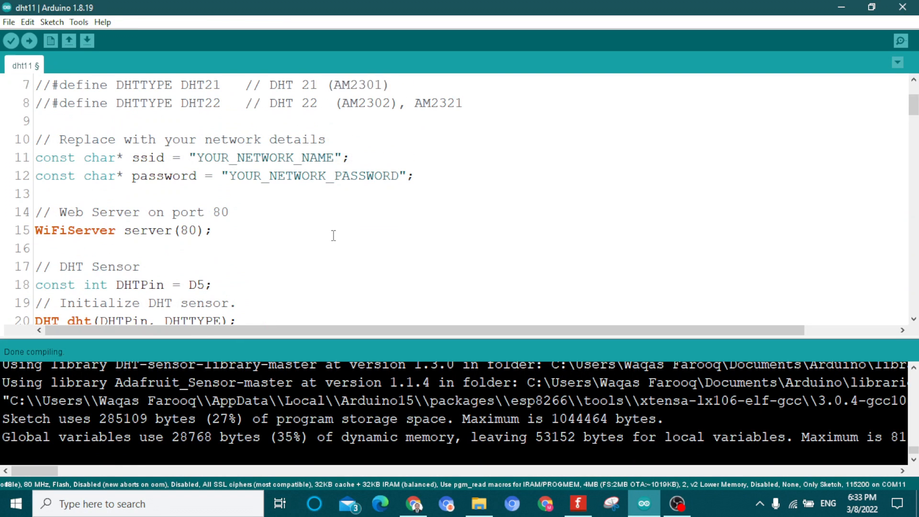
{"action": "scroll", "scroll_direction": "down", "scroll_amount": 3}
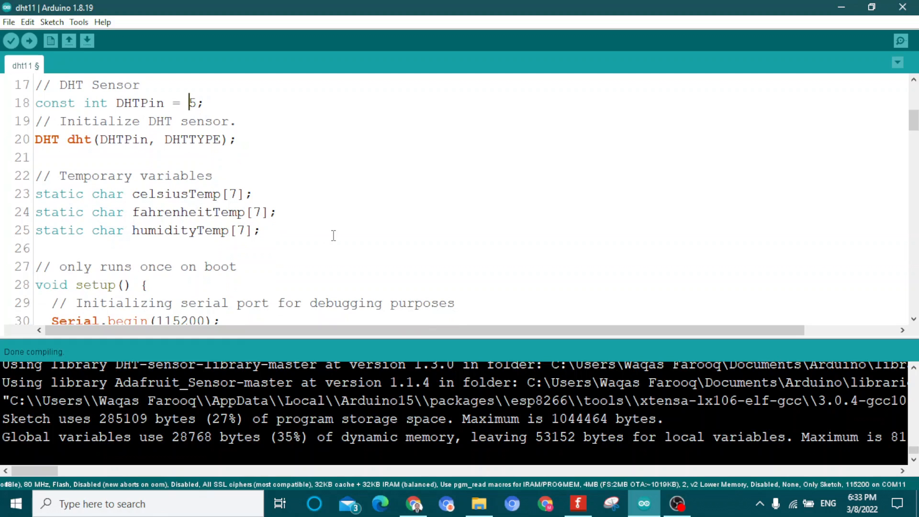
{"action": "type", "text": "Dy"}
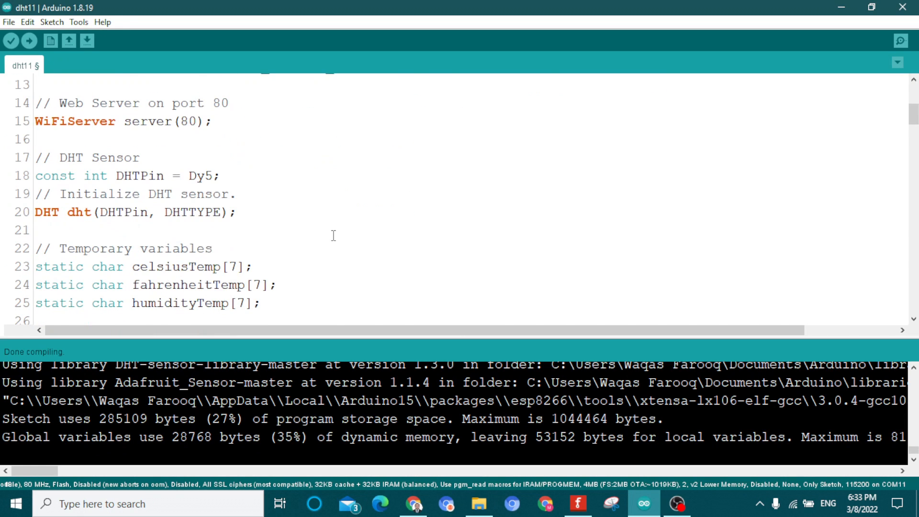
{"action": "scroll", "scroll_direction": "down", "scroll_amount": 3}
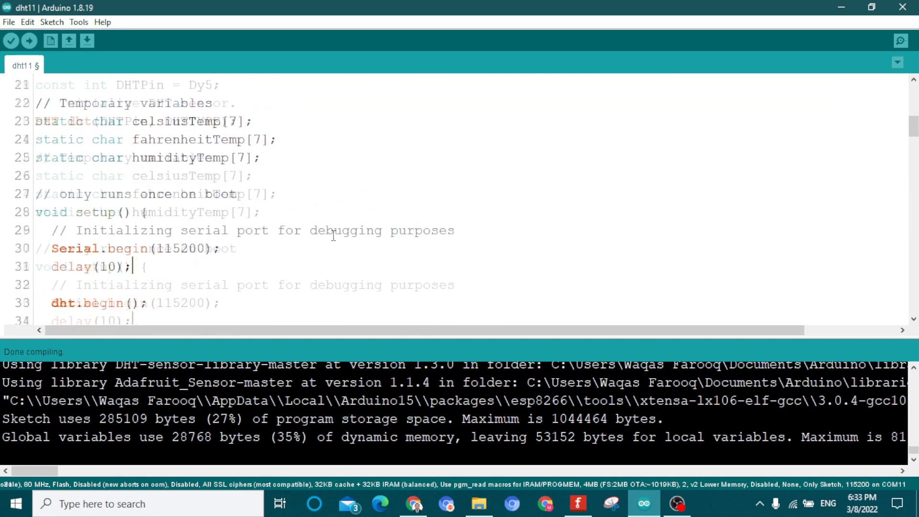
{"action": "scroll", "scroll_direction": "up", "scroll_amount": 3}
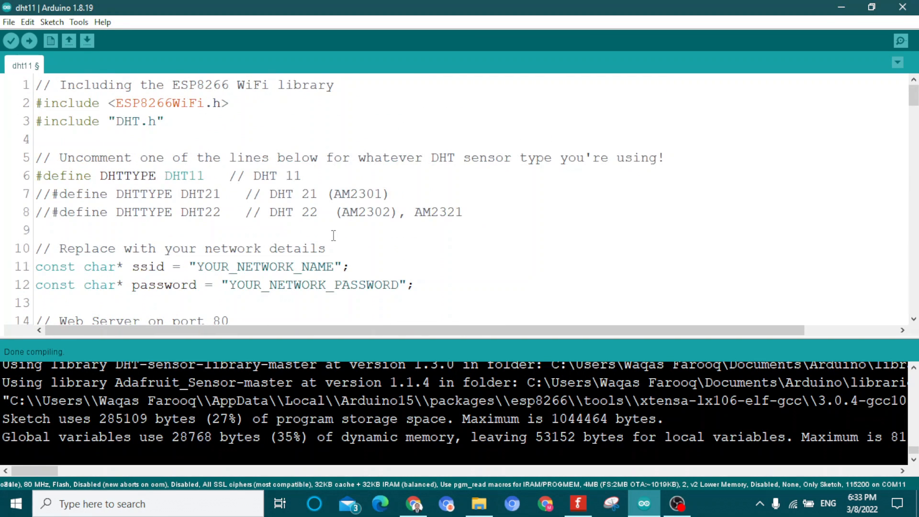
{"action": "scroll", "scroll_direction": "down", "scroll_amount": 3}
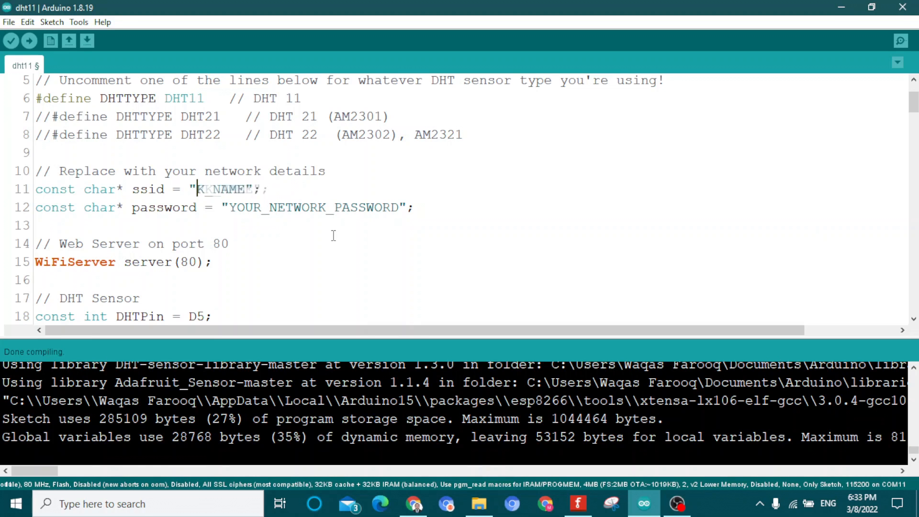
Replace the ssid and password placeholder strings with the real Wi-Fi name and password
{"action": "type", "text": "P"}
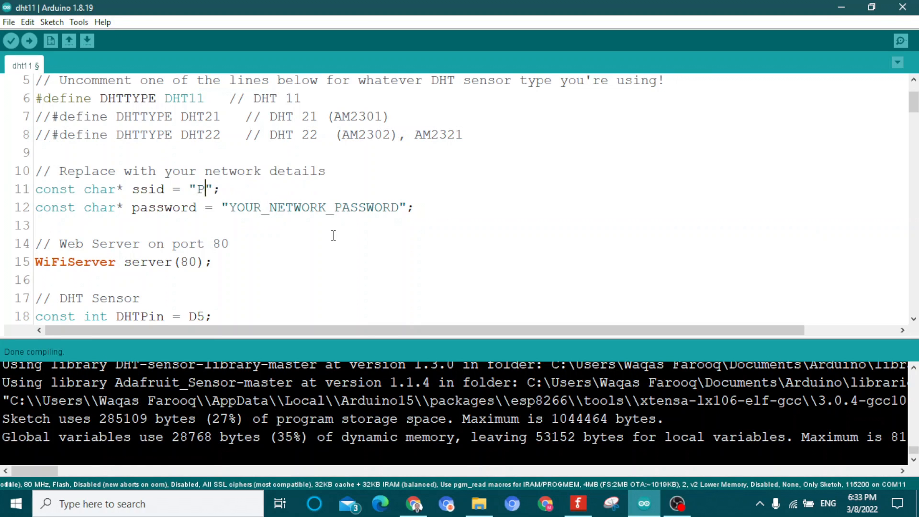
{"action": "type", "text": "TCL"}
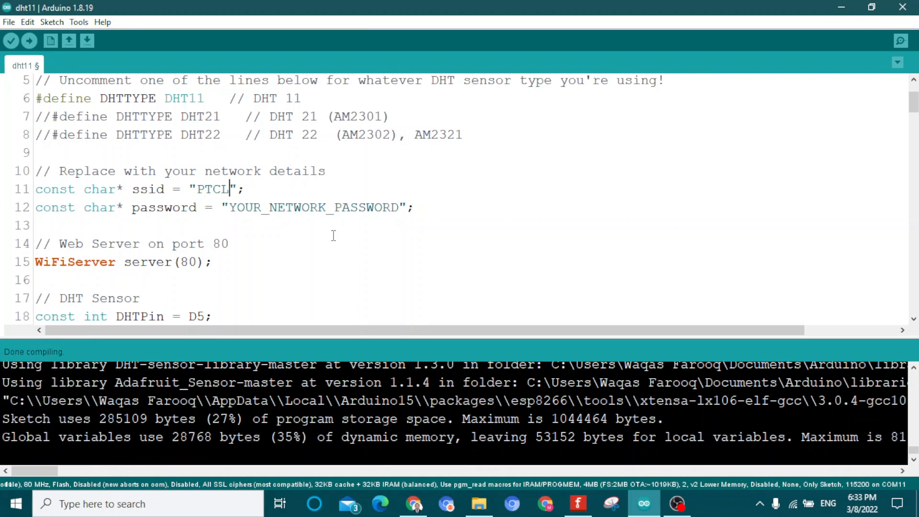
{"action": "type", "text": "=BB"}
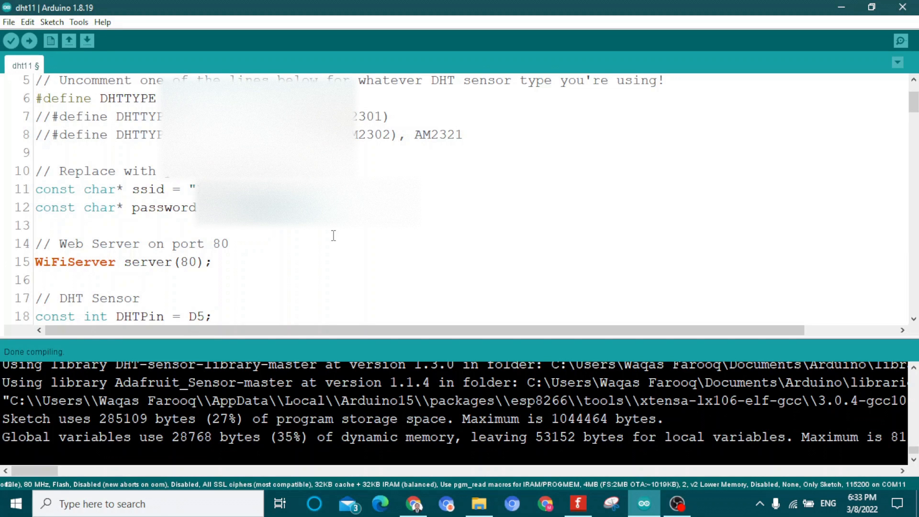
{"action": "scroll", "scroll_direction": "down", "scroll_amount": 3}
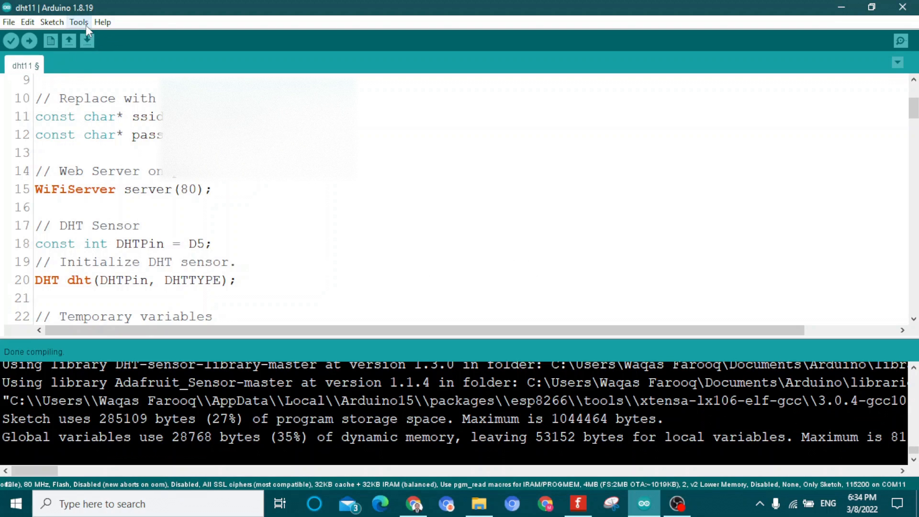
{"action": "left_click", "coordinate": [78, 21]}
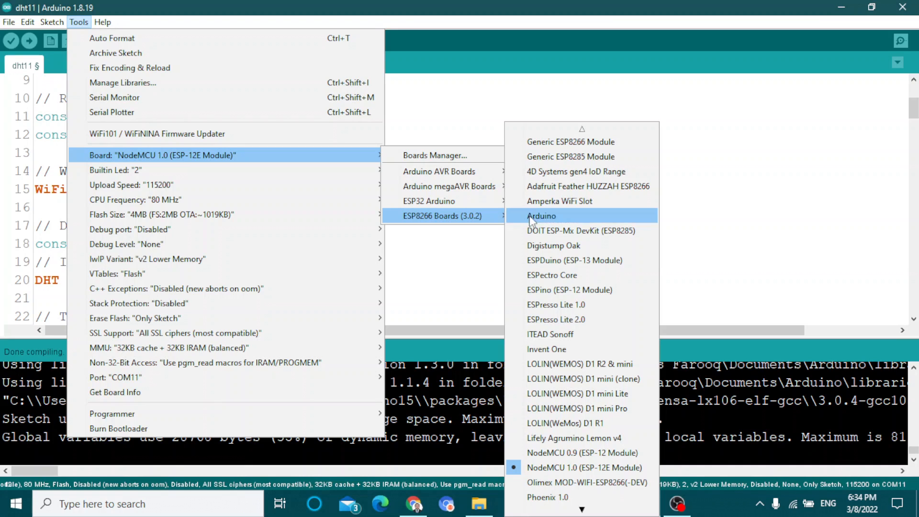
{"action": "mouse_move", "coordinate": [558, 423]}
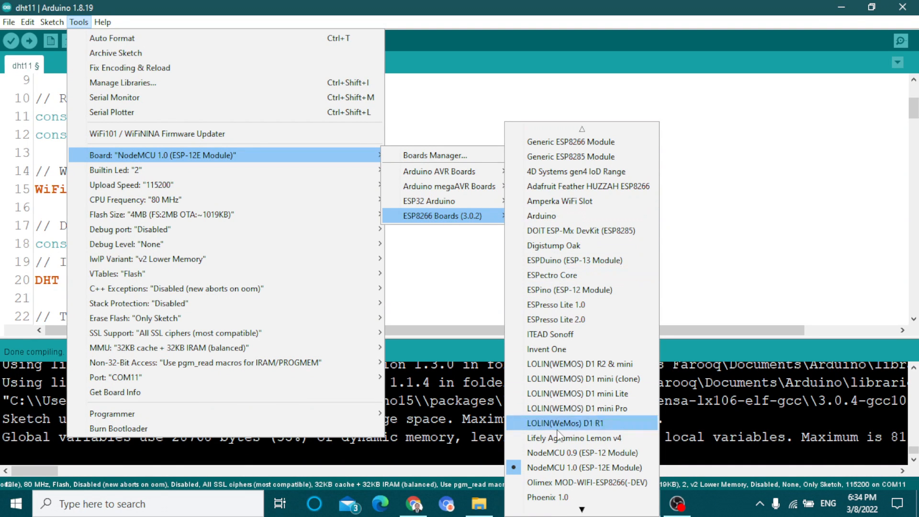
{"action": "mouse_move", "coordinate": [557, 452]}
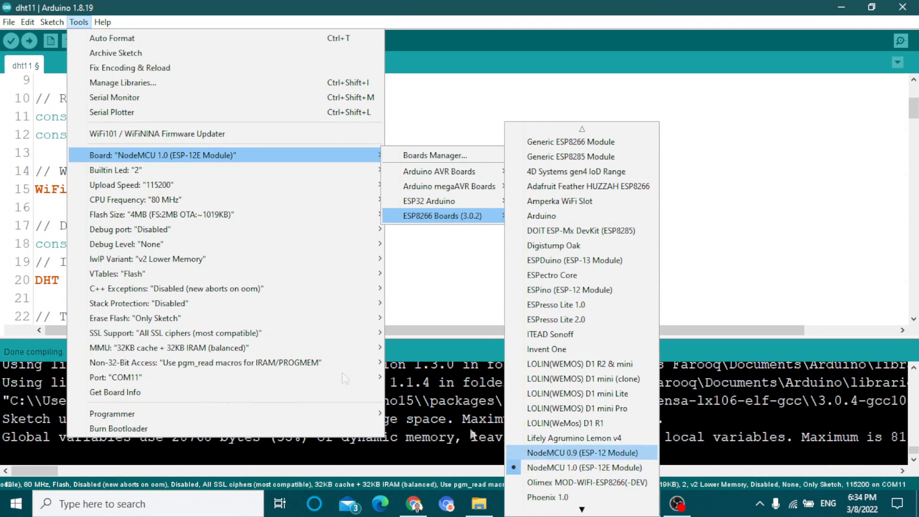
{"action": "left_click", "coordinate": [117, 377]}
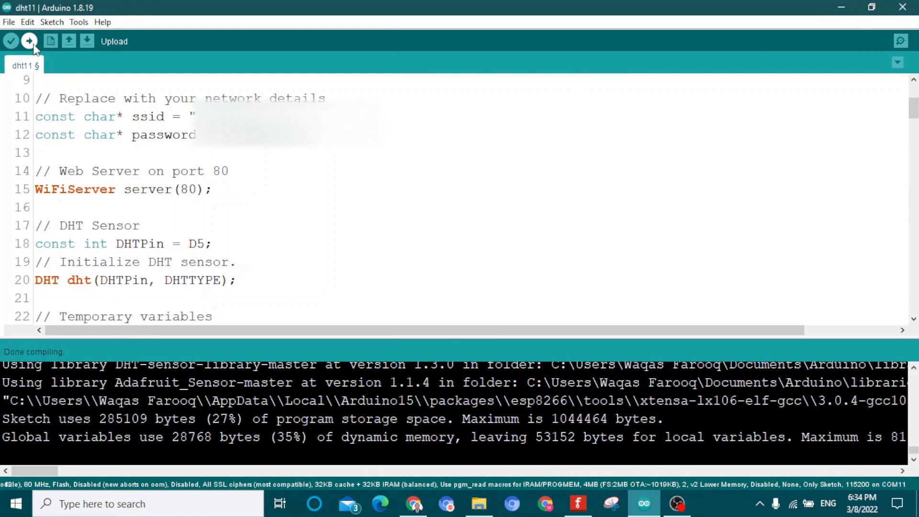
Upload the dht11 sketch to the NodeMCU and wait for the upload to finish
{"action": "left_click", "coordinate": [29, 40]}
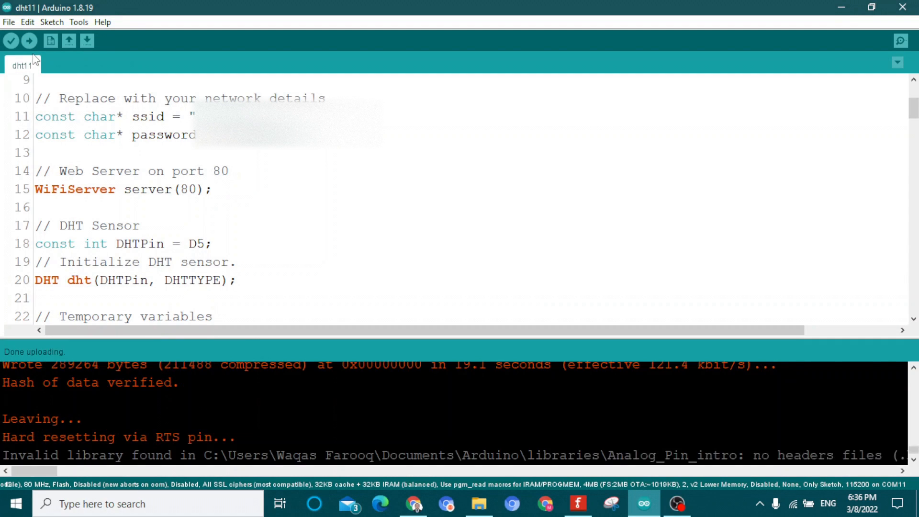
{"action": "scroll", "scroll_direction": "down", "scroll_amount": 3}
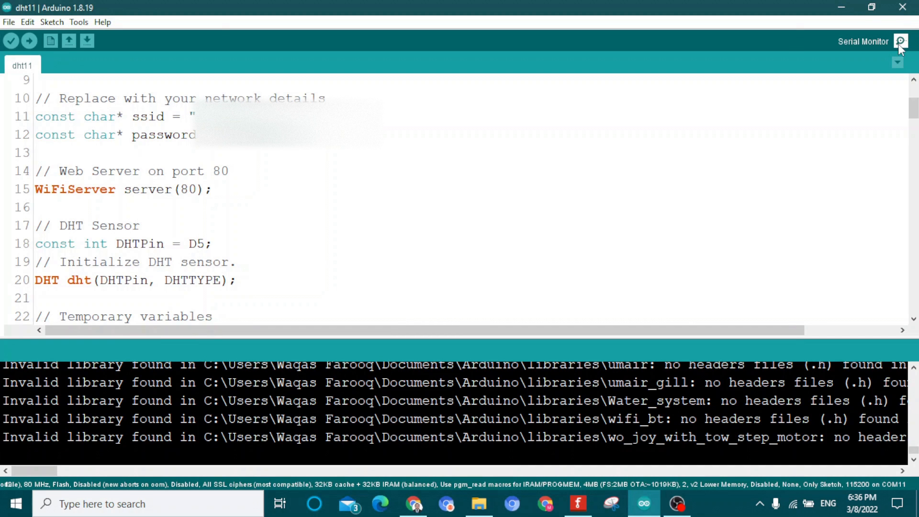
Open the Serial Monitor and select the board's reported IP address 192.168.10.5
{"action": "left_click", "coordinate": [900, 41]}
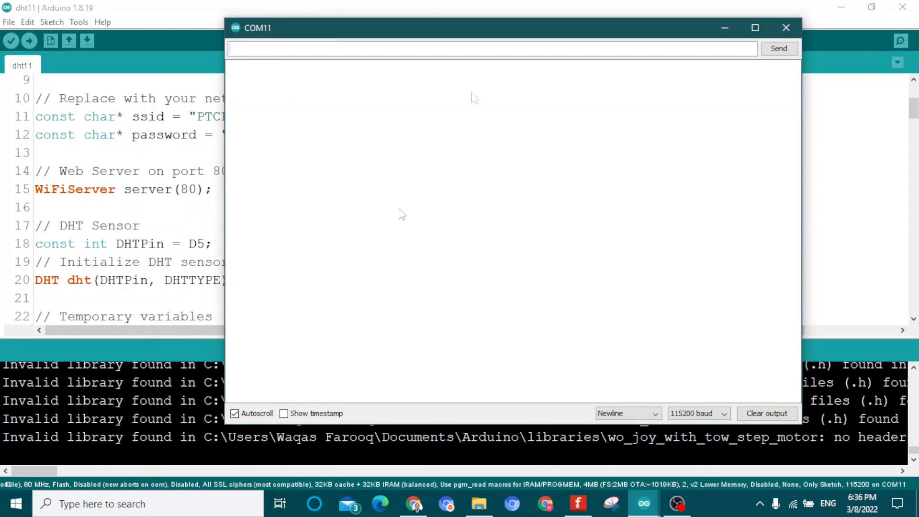
{"action": "mouse_move", "coordinate": [463, 181]}
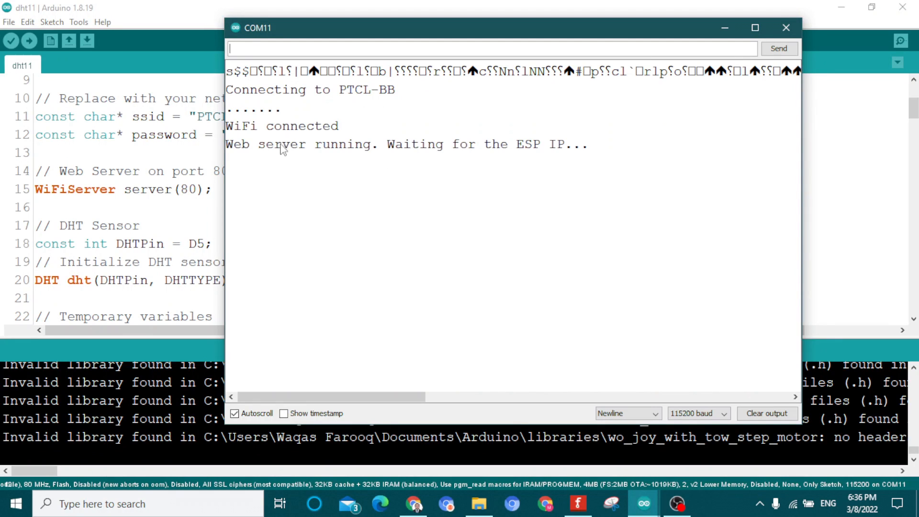
{"action": "mouse_move", "coordinate": [295, 154]}
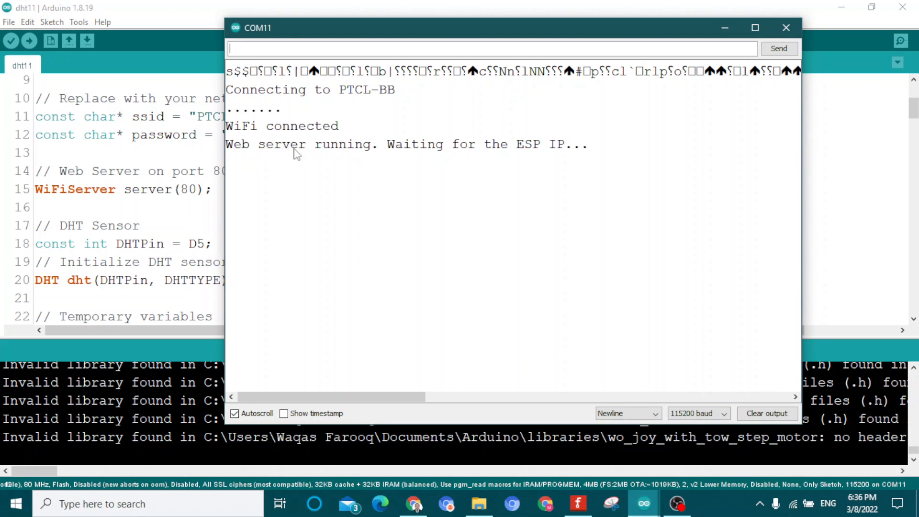
{"action": "mouse_move", "coordinate": [520, 157]}
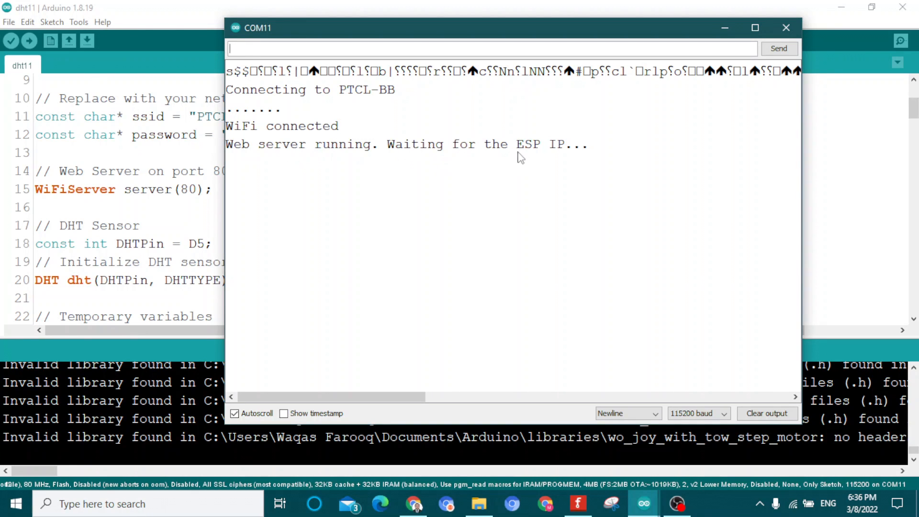
{"action": "mouse_move", "coordinate": [431, 169]}
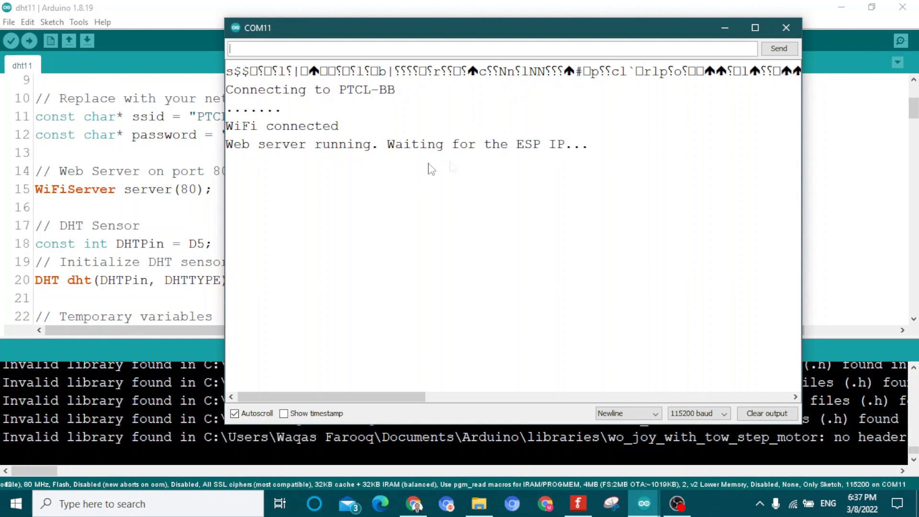
{"action": "mouse_move", "coordinate": [402, 170]}
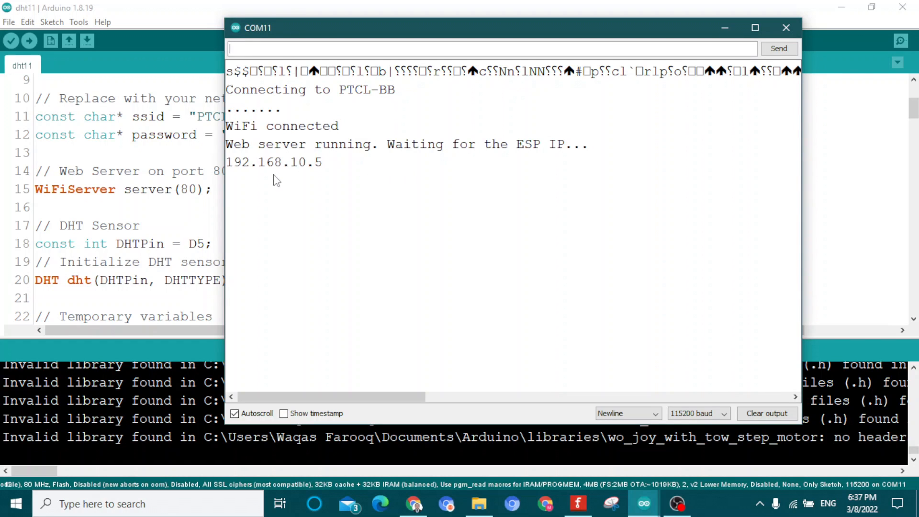
{"action": "double_click", "coordinate": [274, 163]}
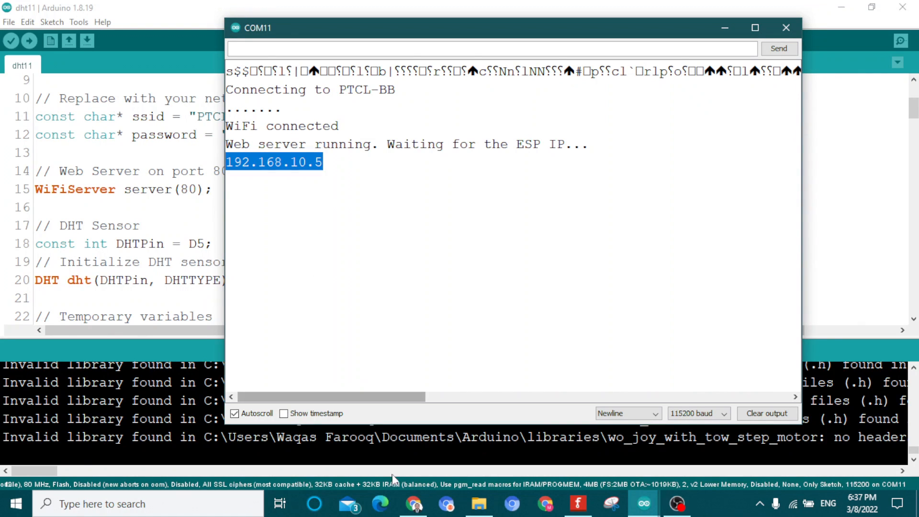
{"action": "left_click", "coordinate": [413, 504]}
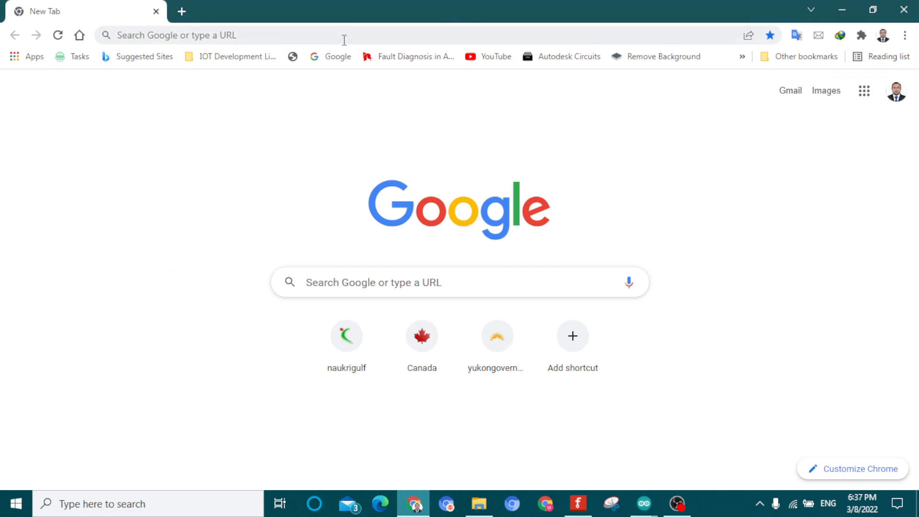
{"action": "type", "text": "192.168.10.5"}
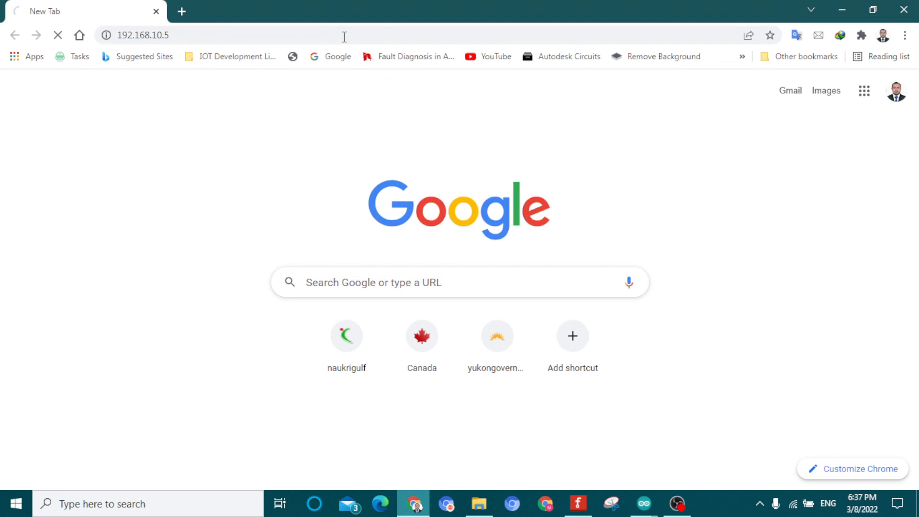
{"action": "key", "text": "Return"}
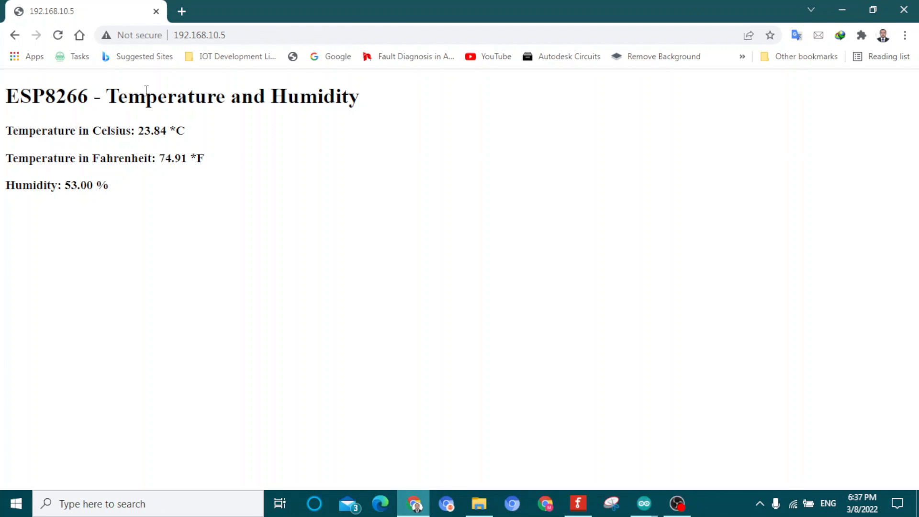
{"action": "mouse_move", "coordinate": [310, 88]}
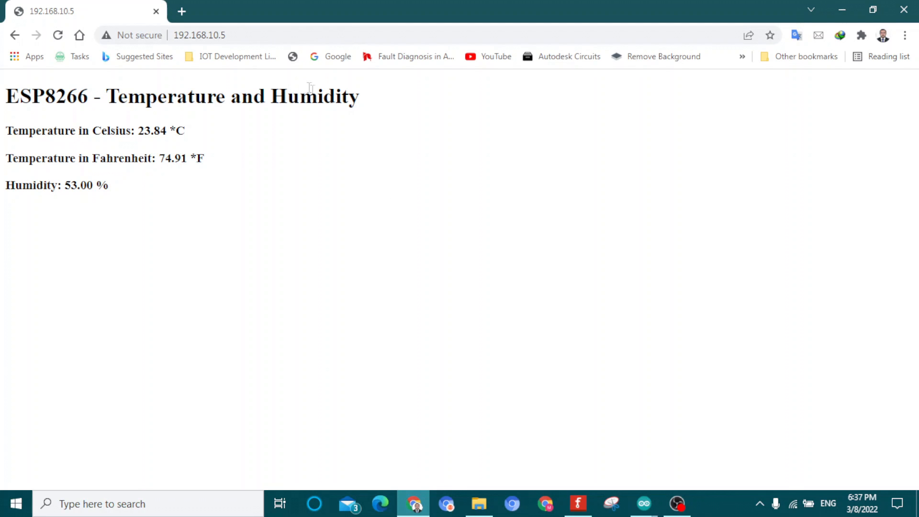
{"action": "mouse_move", "coordinate": [89, 146]}
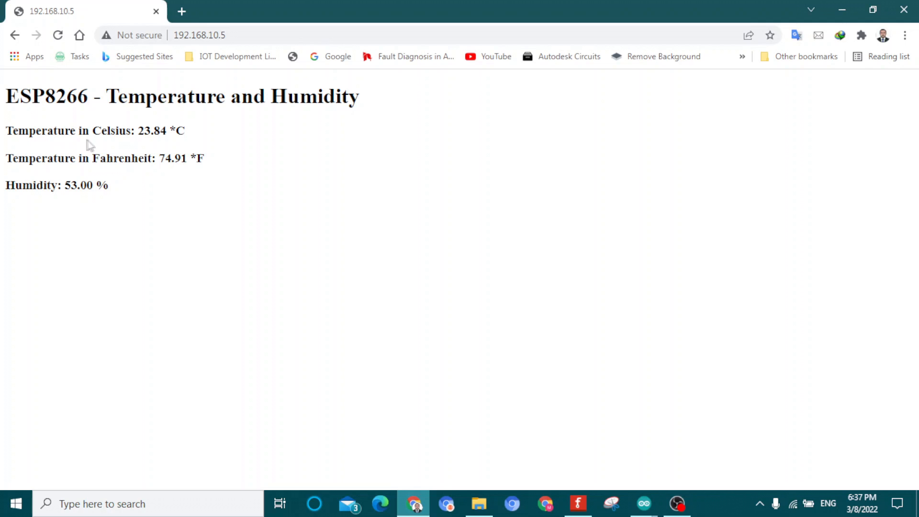
{"action": "mouse_move", "coordinate": [153, 138]}
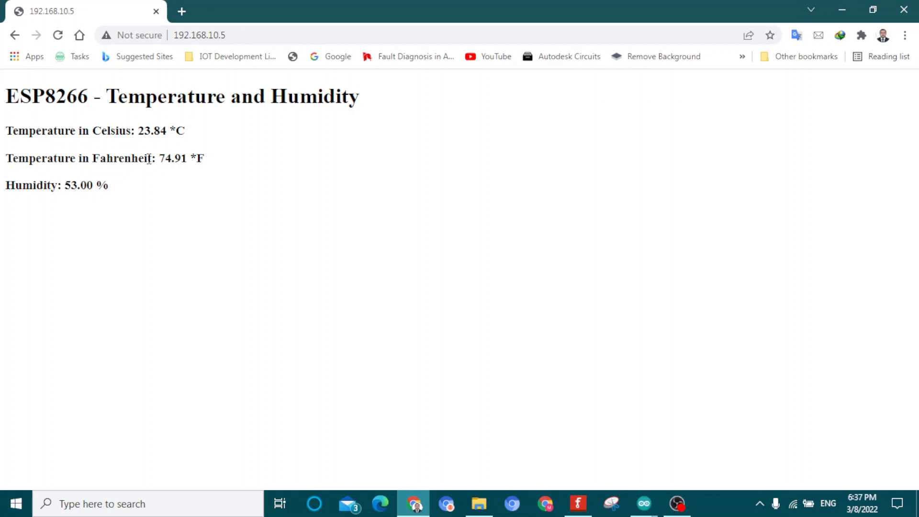
{"action": "mouse_move", "coordinate": [177, 173]}
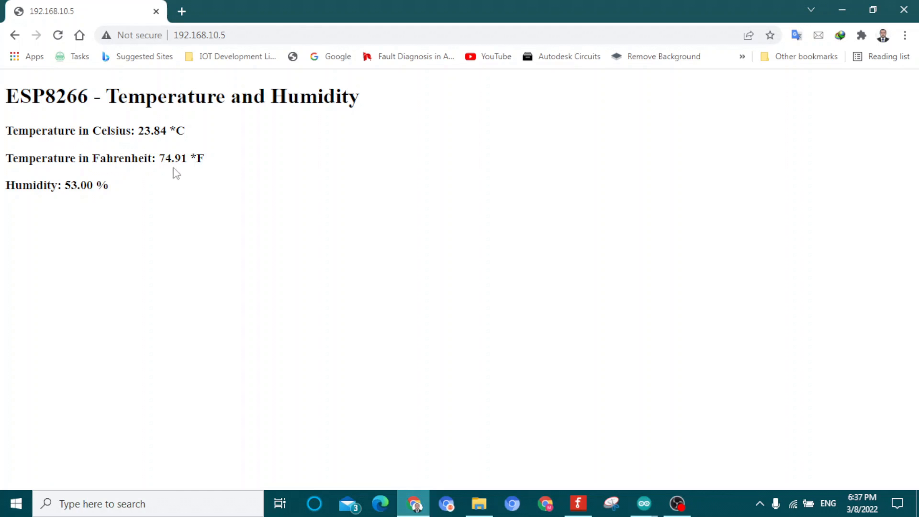
{"action": "mouse_move", "coordinate": [46, 188]}
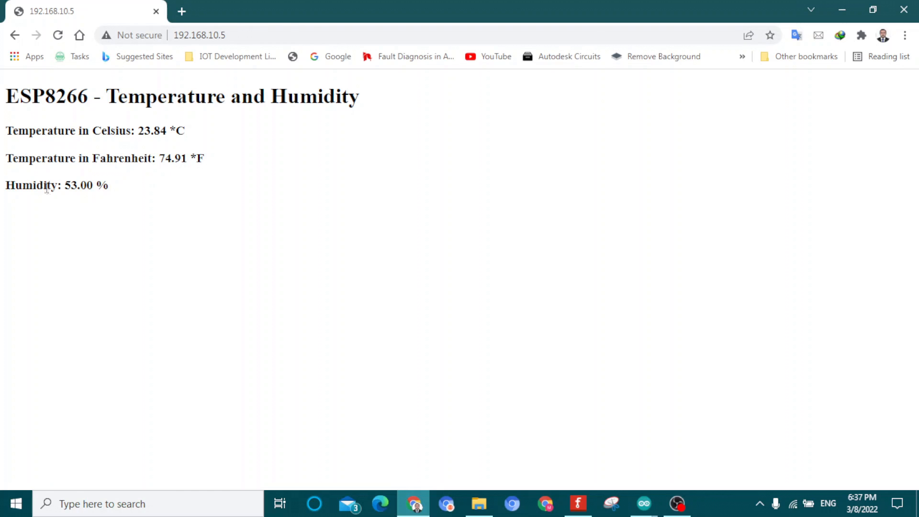
{"action": "mouse_move", "coordinate": [129, 194]}
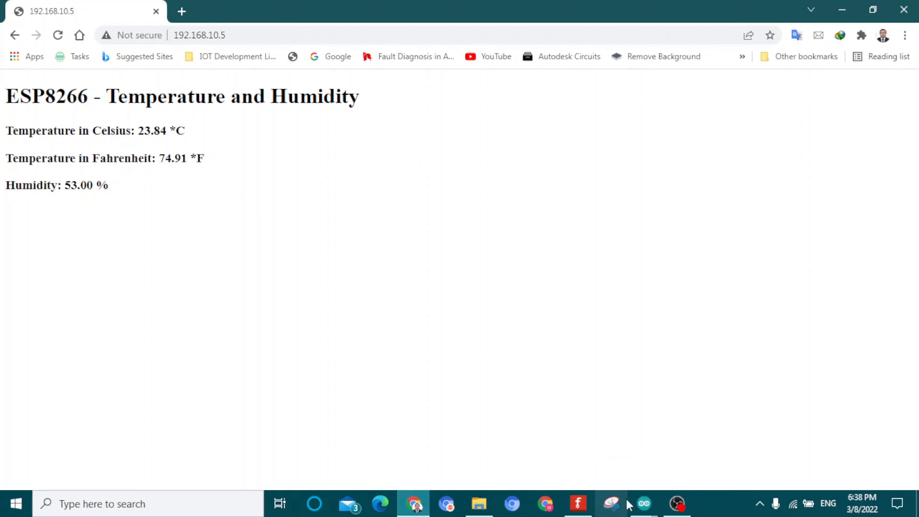
Bring the COM11 Serial Monitor forward showing 53% humidity and 24.00 °C readings
{"action": "left_click", "coordinate": [643, 503]}
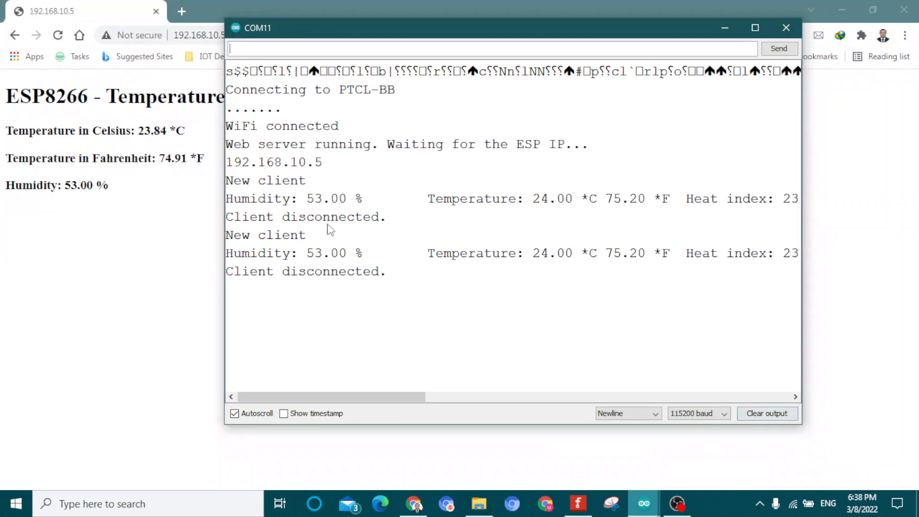
{"action": "mouse_move", "coordinate": [337, 220]}
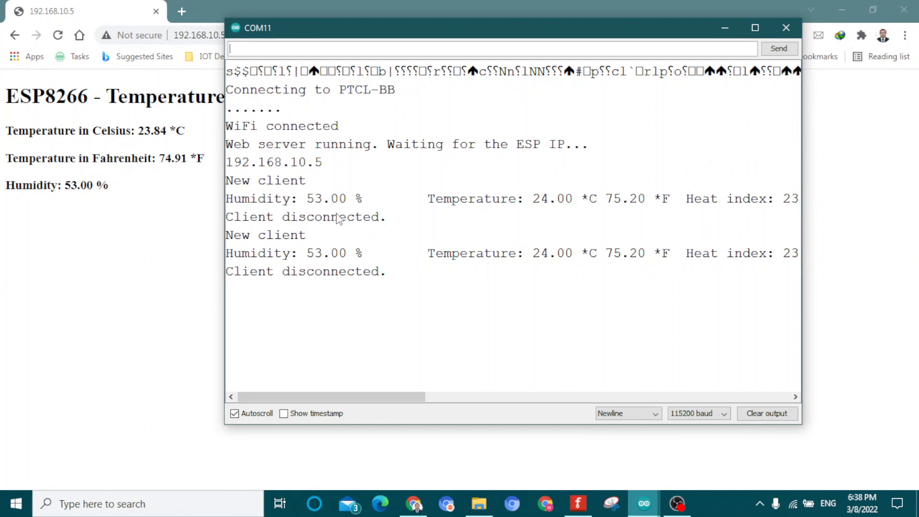
{"action": "mouse_move", "coordinate": [568, 199]}
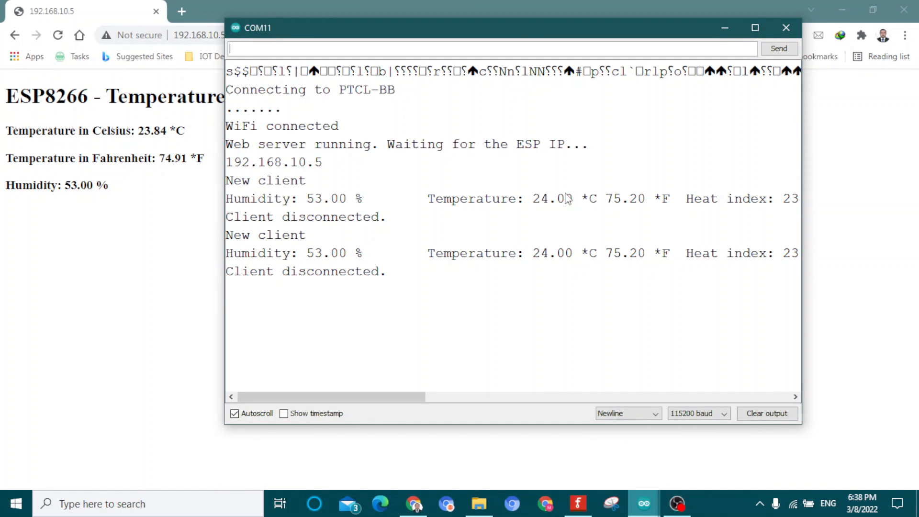
{"action": "mouse_move", "coordinate": [556, 209]}
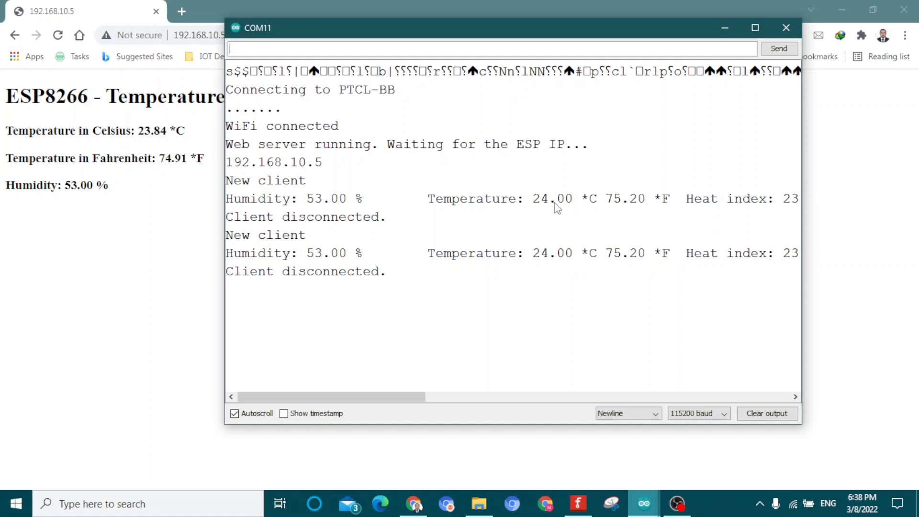
{"action": "mouse_move", "coordinate": [627, 210]}
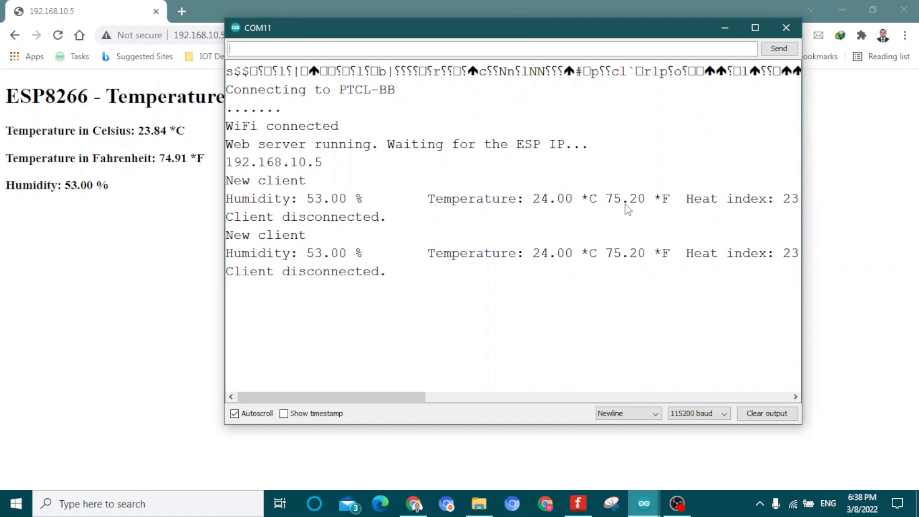
{"action": "mouse_move", "coordinate": [682, 212]}
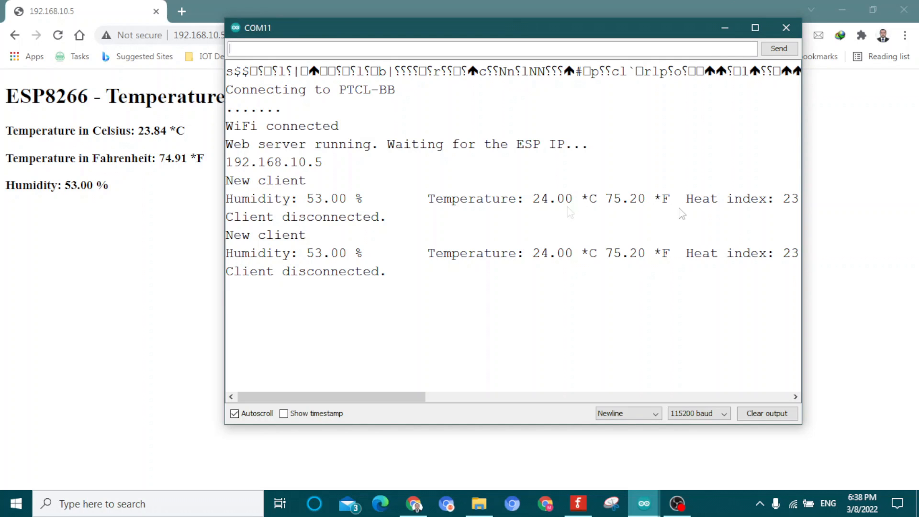
{"action": "mouse_move", "coordinate": [675, 276]}
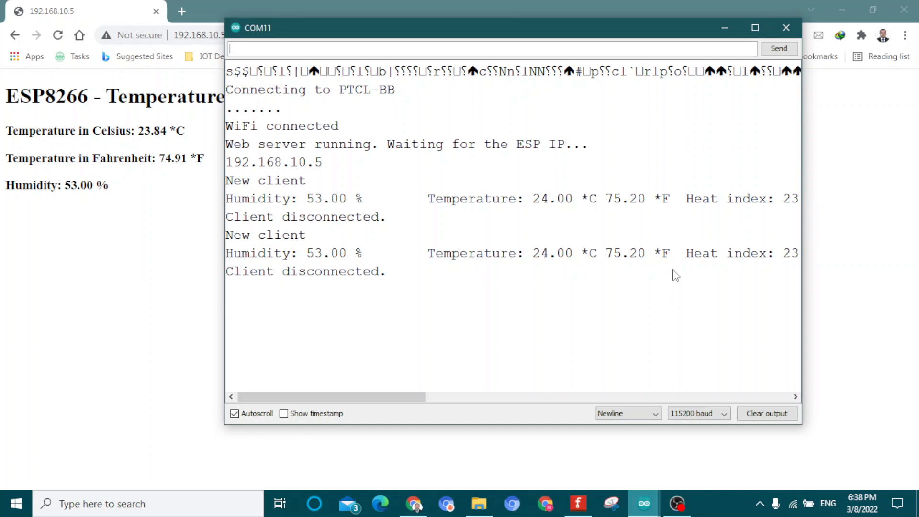
{"action": "mouse_move", "coordinate": [179, 233]}
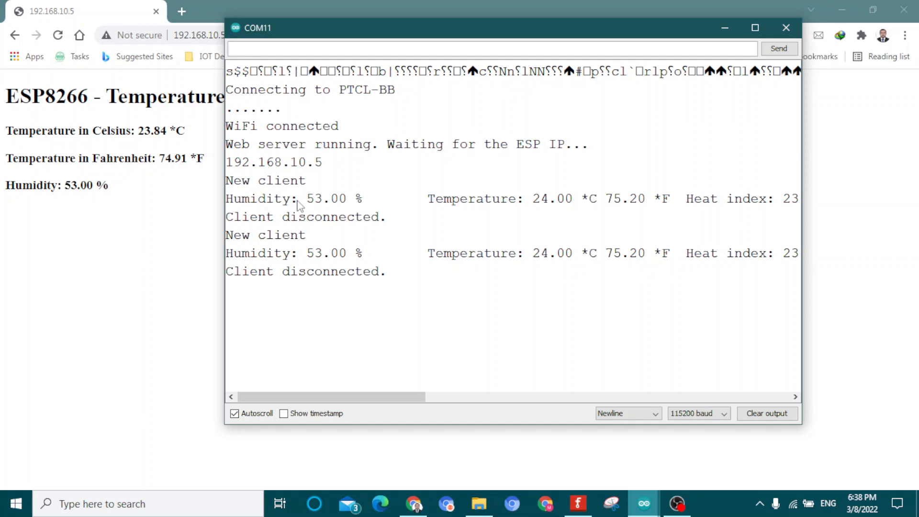
{"action": "mouse_move", "coordinate": [146, 220]}
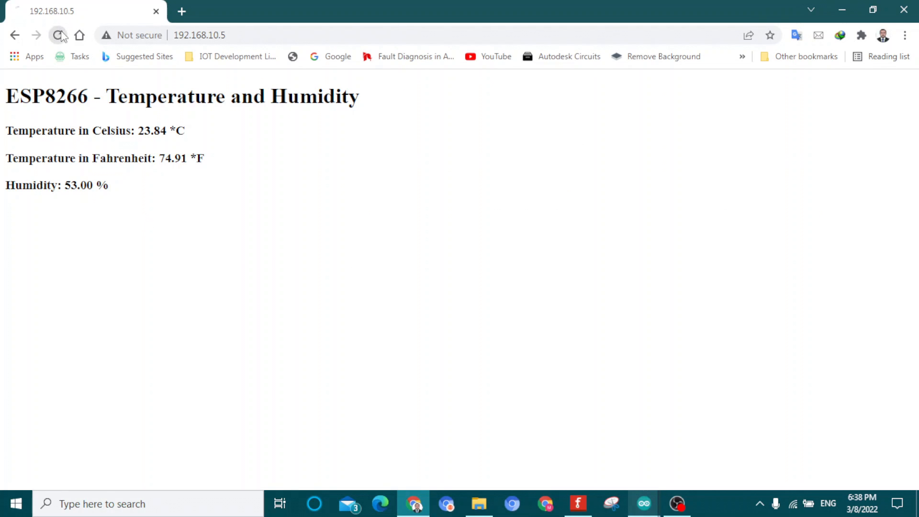
Reload the 192.168.10.5 page to see 23.84 °C, 74.91 °F and 53% humidity
{"action": "left_click", "coordinate": [57, 35]}
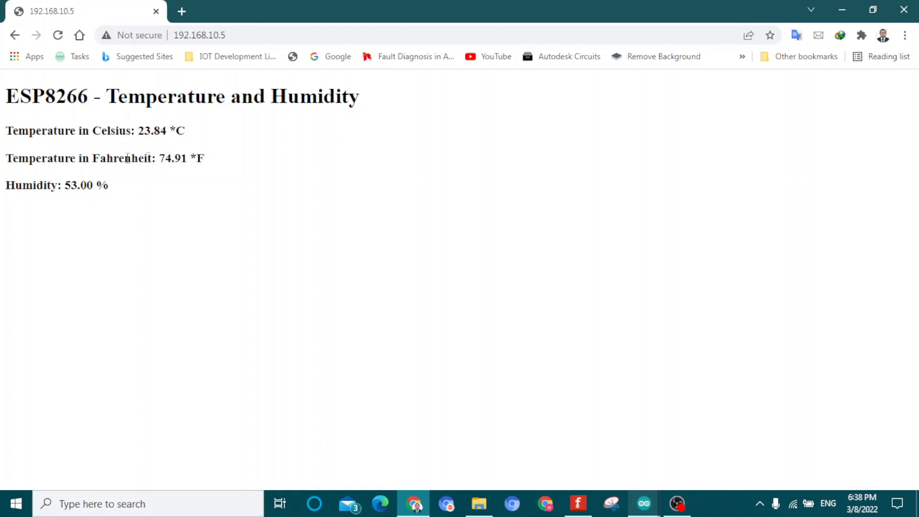
{"action": "mouse_move", "coordinate": [642, 503]}
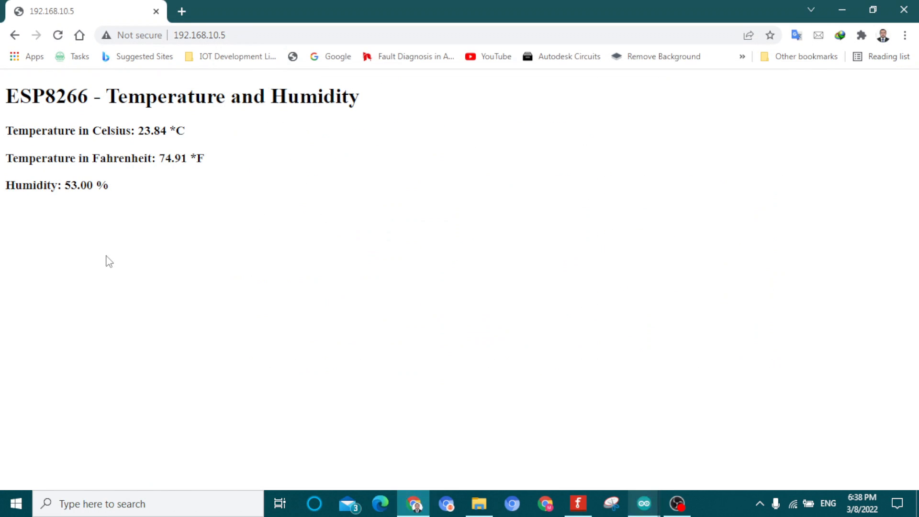
{"action": "mouse_move", "coordinate": [207, 258]}
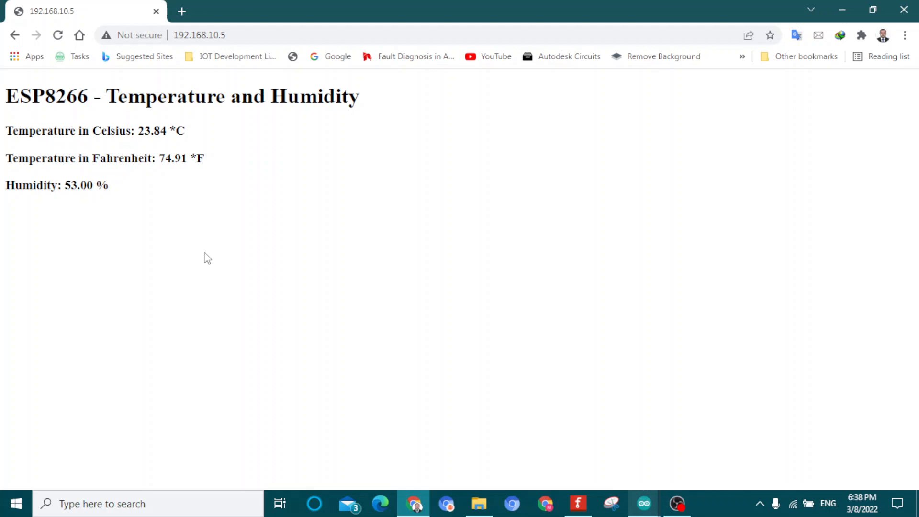
{"action": "mouse_move", "coordinate": [181, 192]}
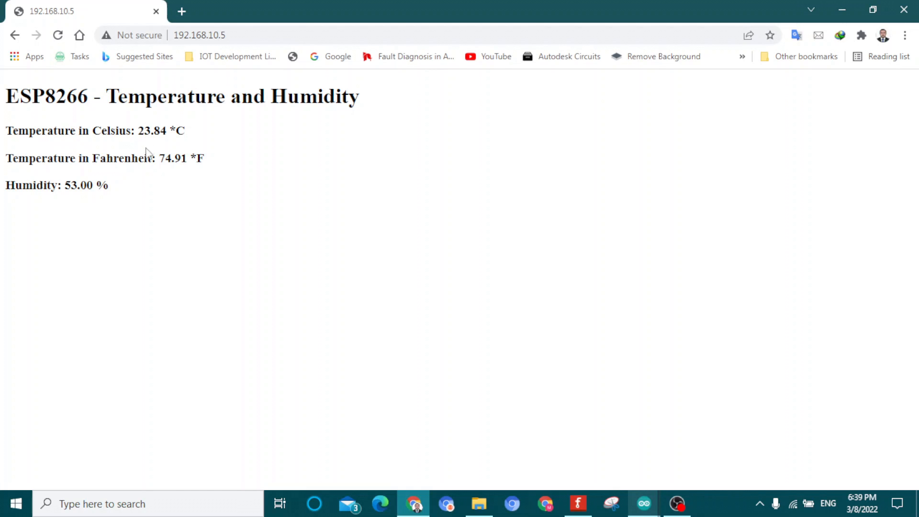
{"action": "mouse_move", "coordinate": [132, 175]}
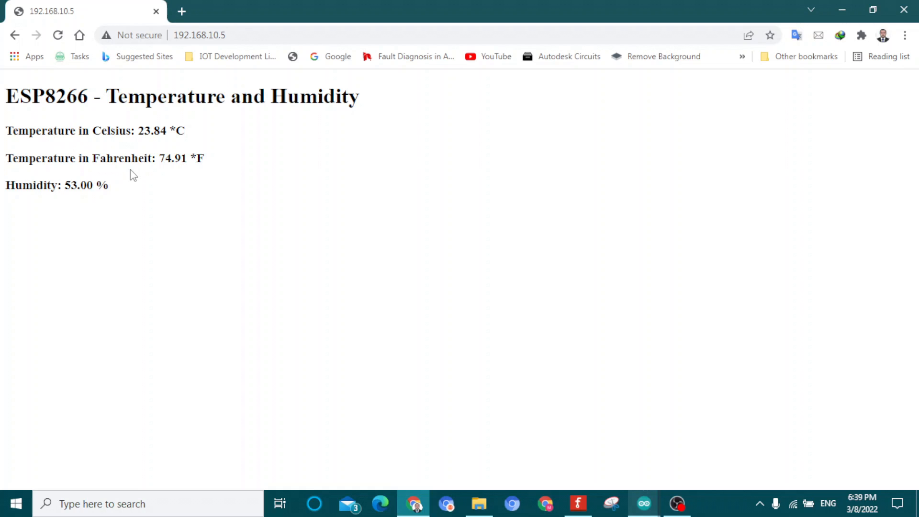
{"action": "mouse_move", "coordinate": [235, 207]}
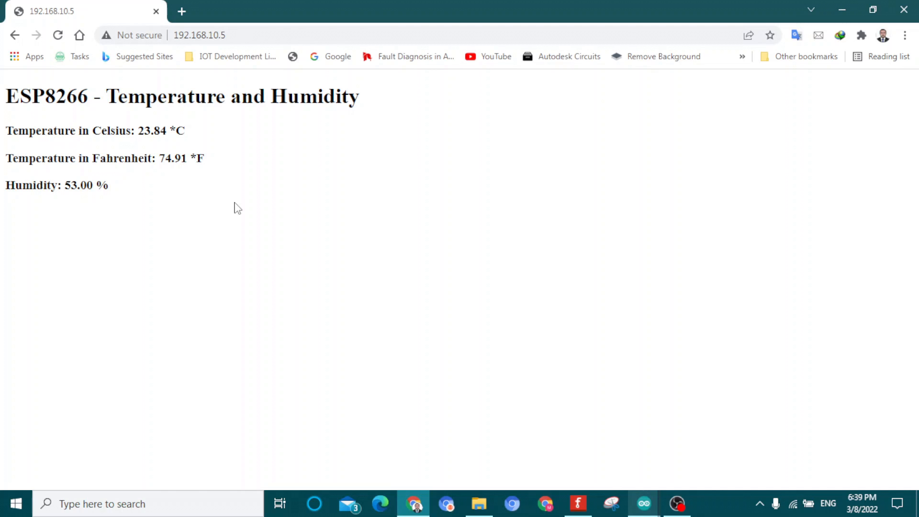
{"action": "mouse_move", "coordinate": [487, 265]}
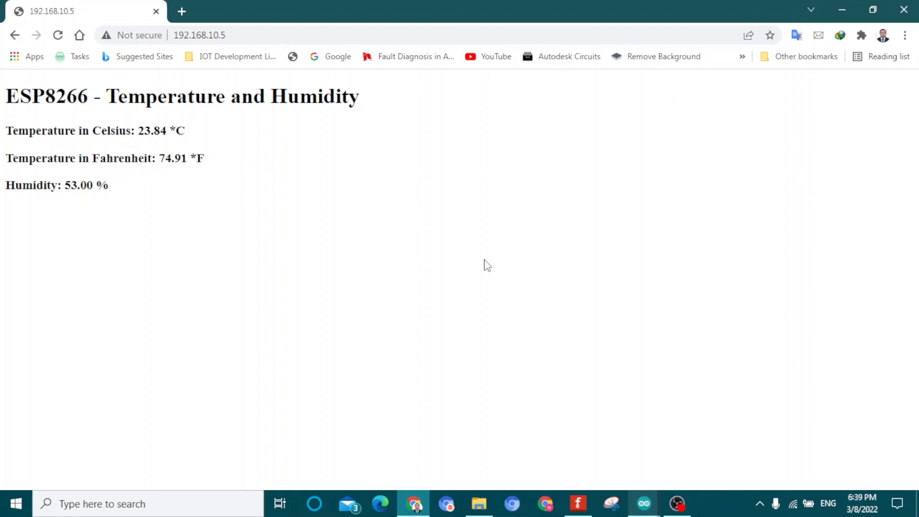